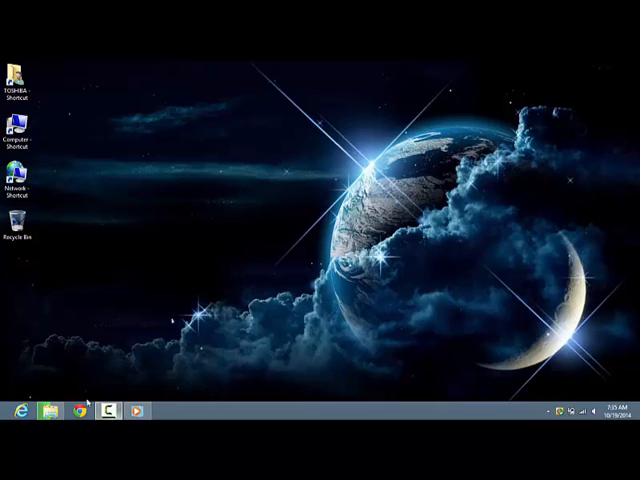
# Step: Launch Chrome from the taskbar so the Google new-tab page appears
pyautogui.click(76, 410)
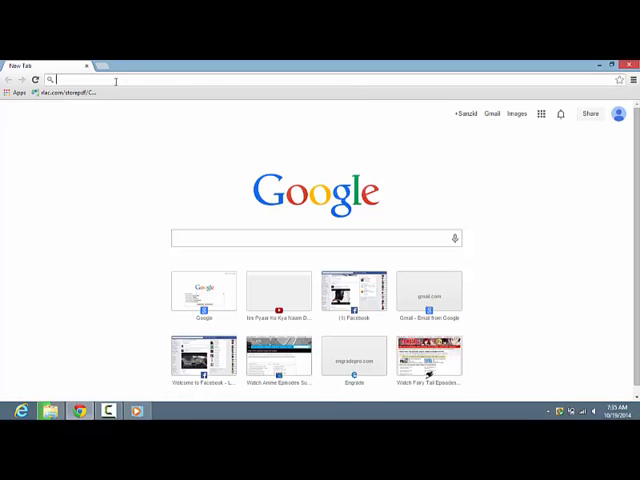
# Step: Go to google.com and search for 'youtube to mp3' to list converter sites
pyautogui.write('google.com/?gws_rd=ssl')
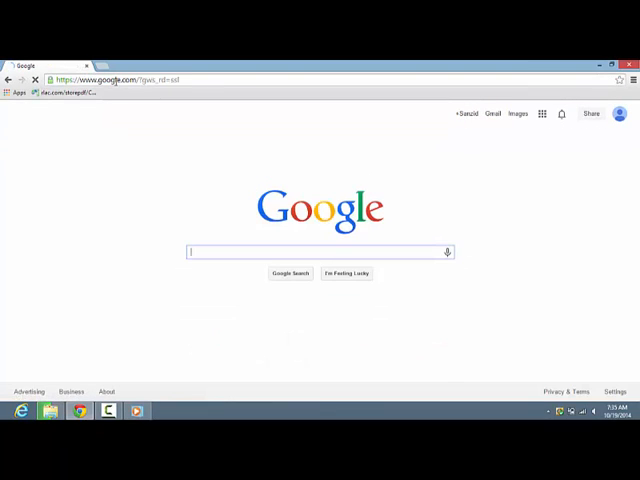
pyautogui.write('you')
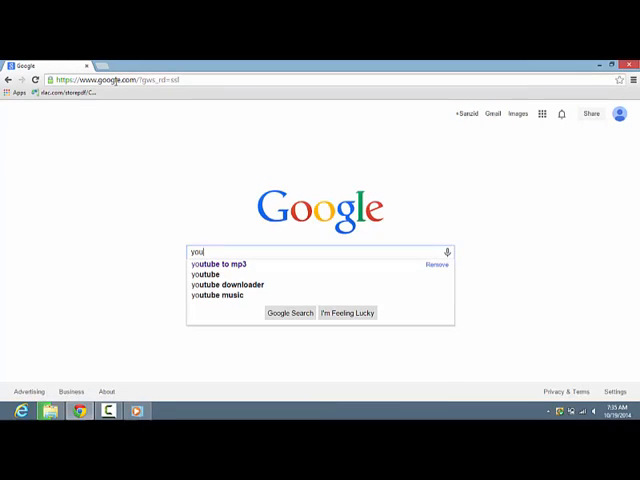
pyautogui.write('tube to')
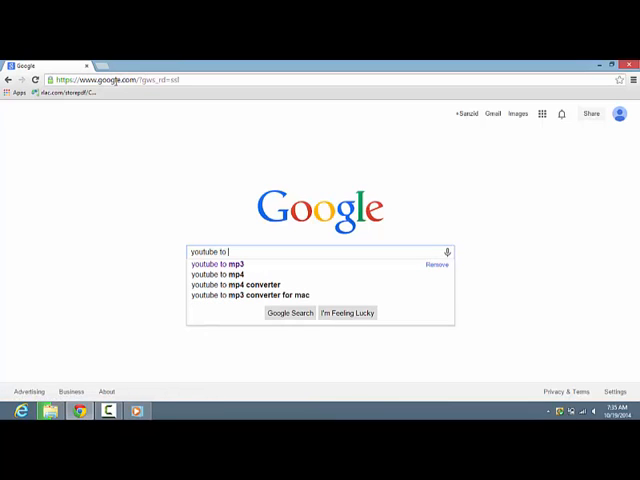
pyautogui.write('mp3')
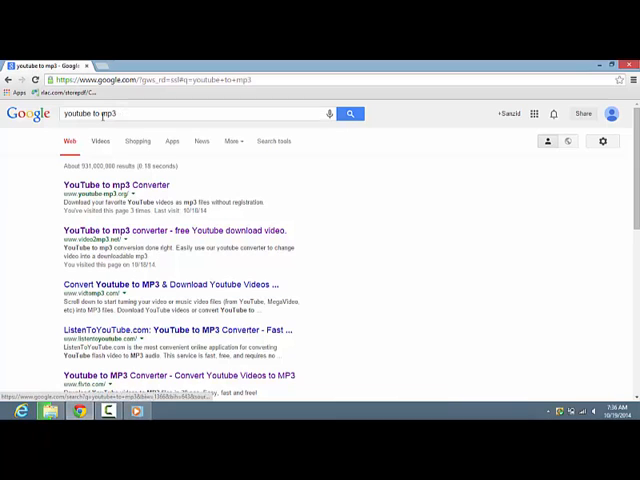
pyautogui.moveTo(112, 184)
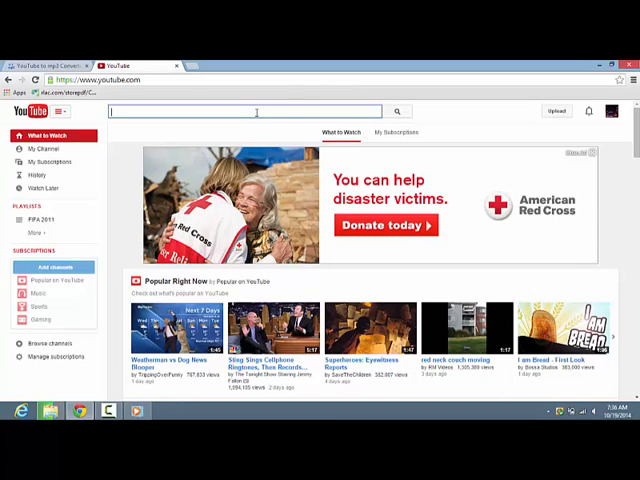
# Step: Search YouTube for 'drake hold on we're going home' and grab its video URL for conversion
pyautogui.write('dr')
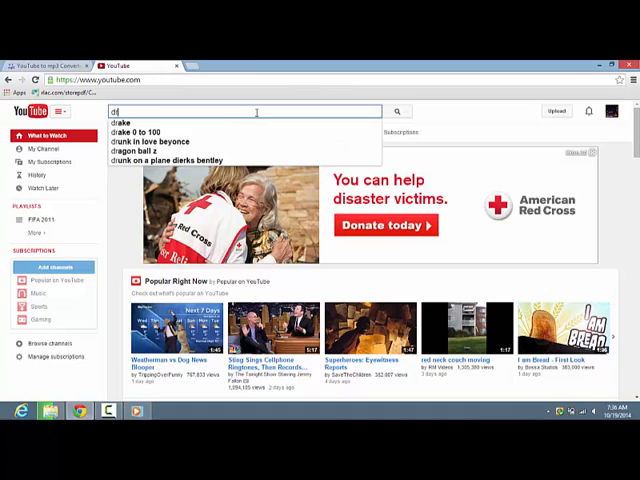
pyautogui.write('rake')
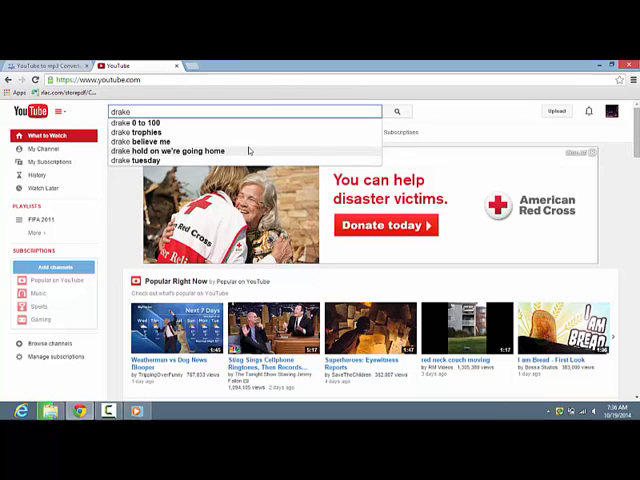
pyautogui.click(180, 152)
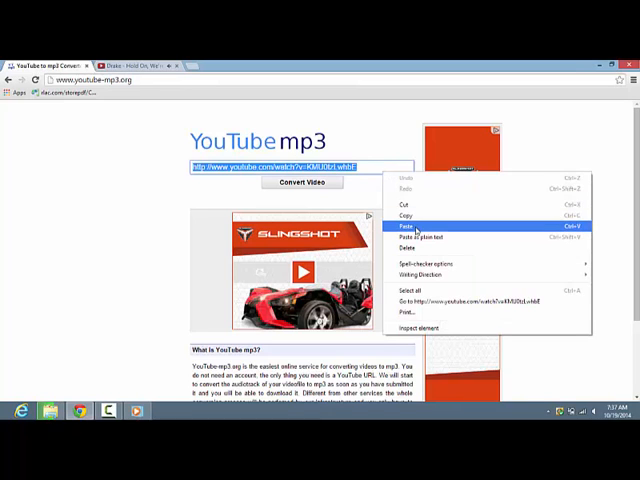
# Step: Paste the Drake video link, convert it to MP3 and start the file download
pyautogui.click(406, 224)
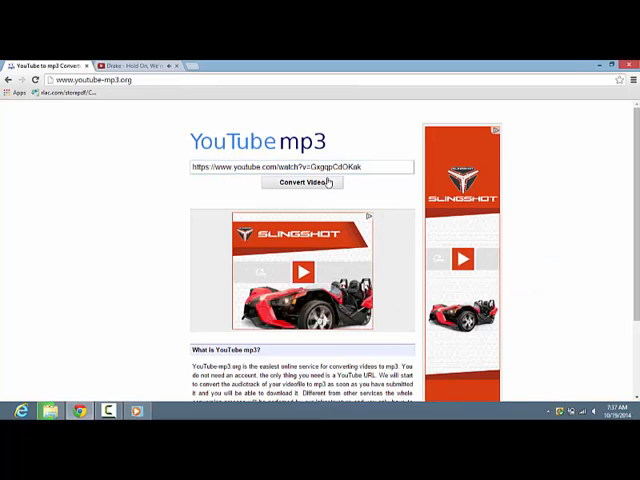
pyautogui.click(302, 182)
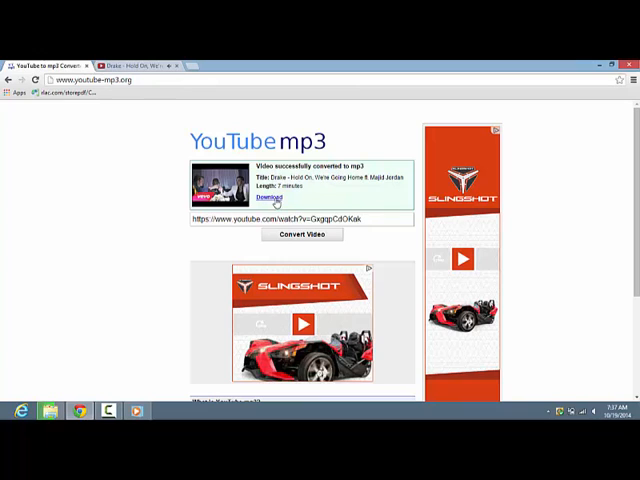
pyautogui.click(268, 196)
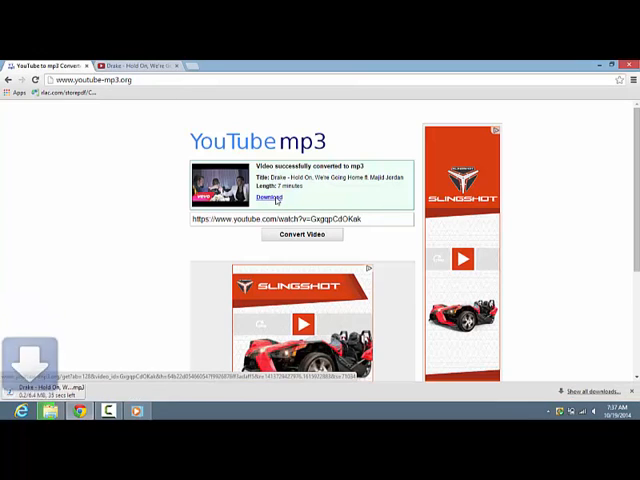